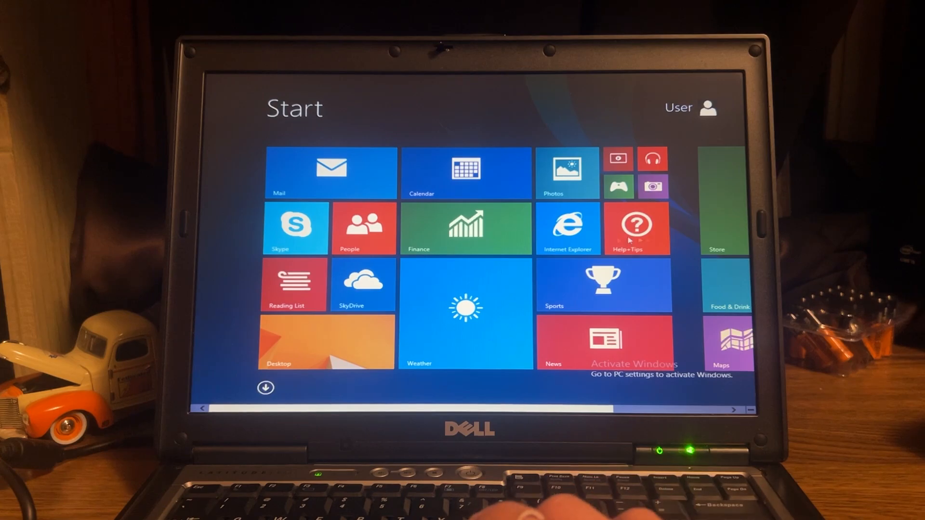
- Toggle between the Start screen and desktop, then show and dismiss the desktop context menu
left_click(264, 387)
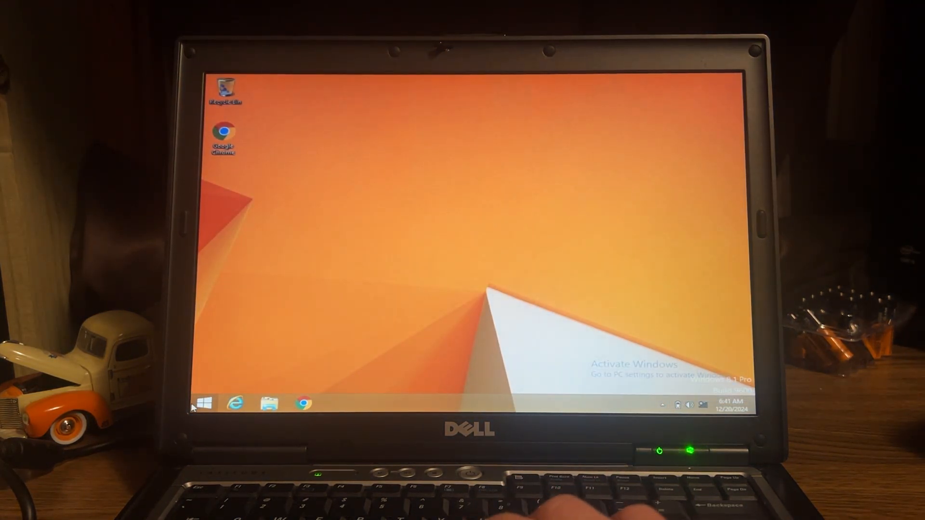
left_click(203, 403)
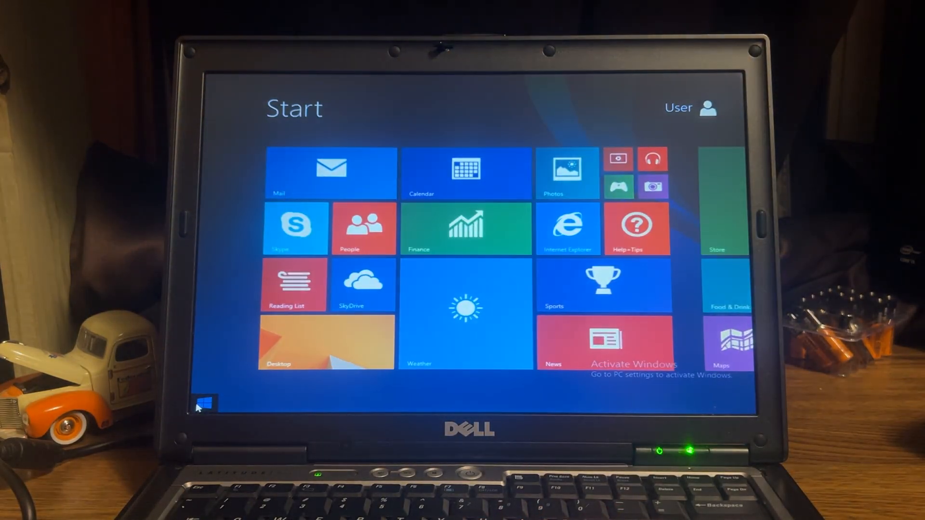
left_click(324, 341)
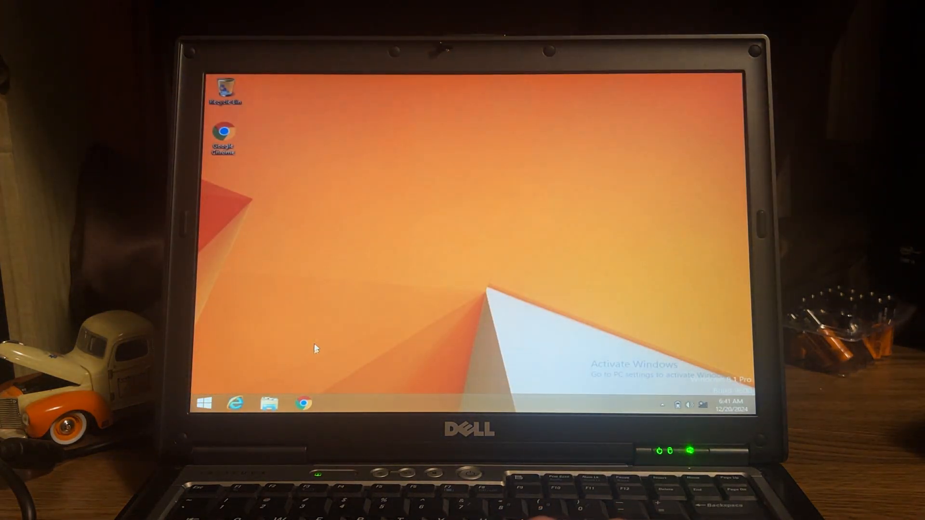
mouse_move(377, 272)
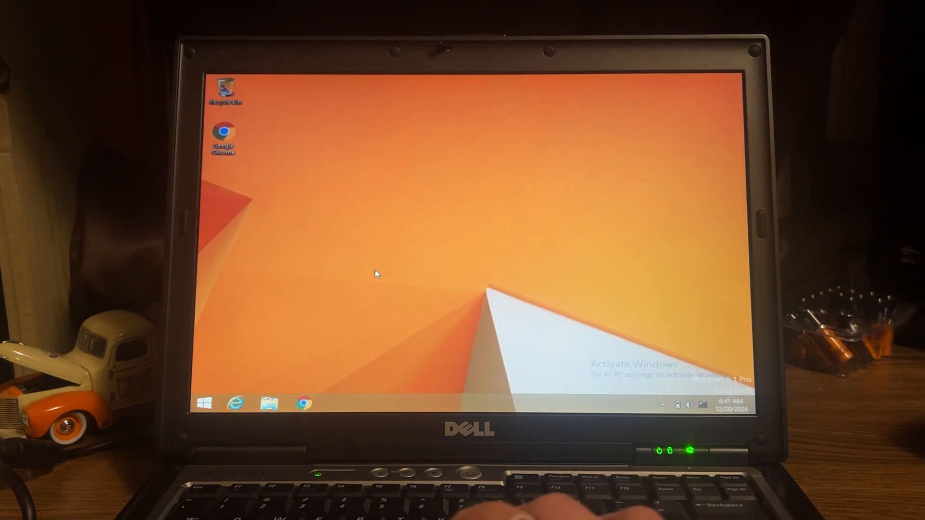
right_click(348, 281)
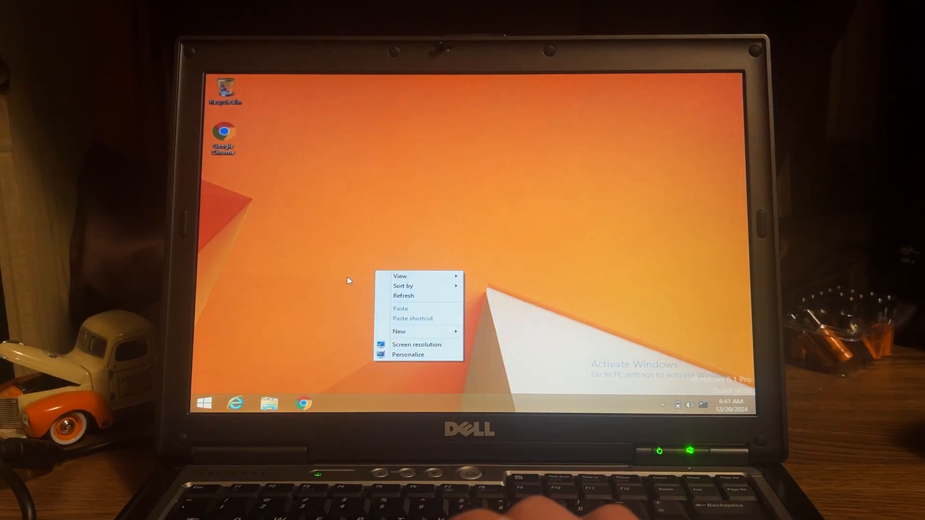
left_click(204, 402)
type("v")
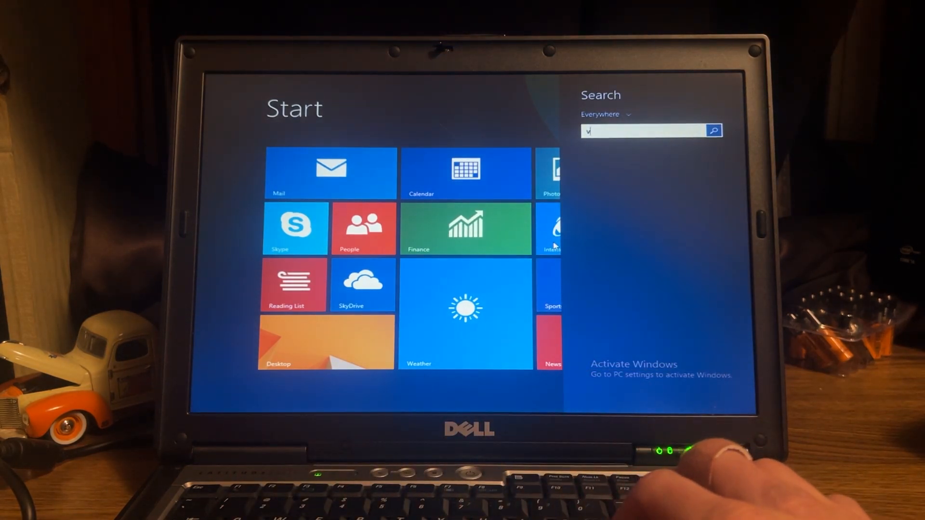
- Search for 'version' in the Search charm and review the version-related results
type("ers")
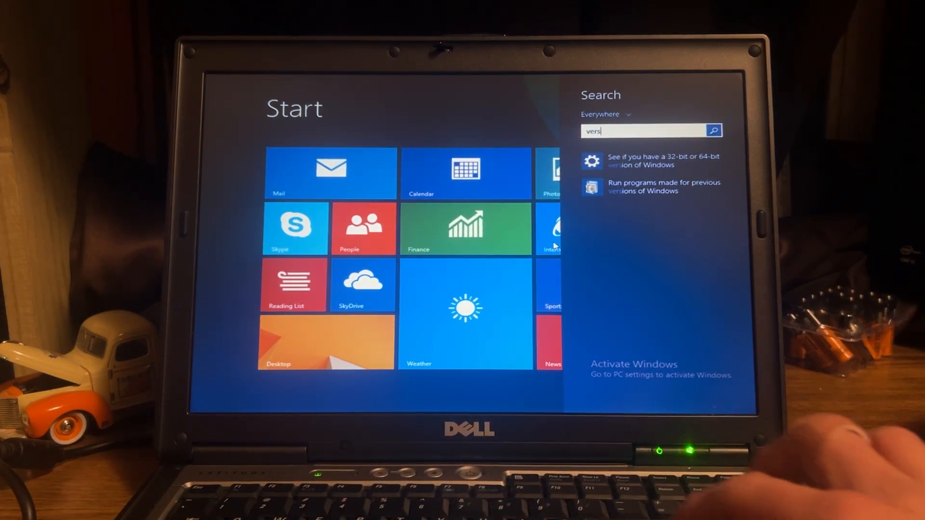
type("io")
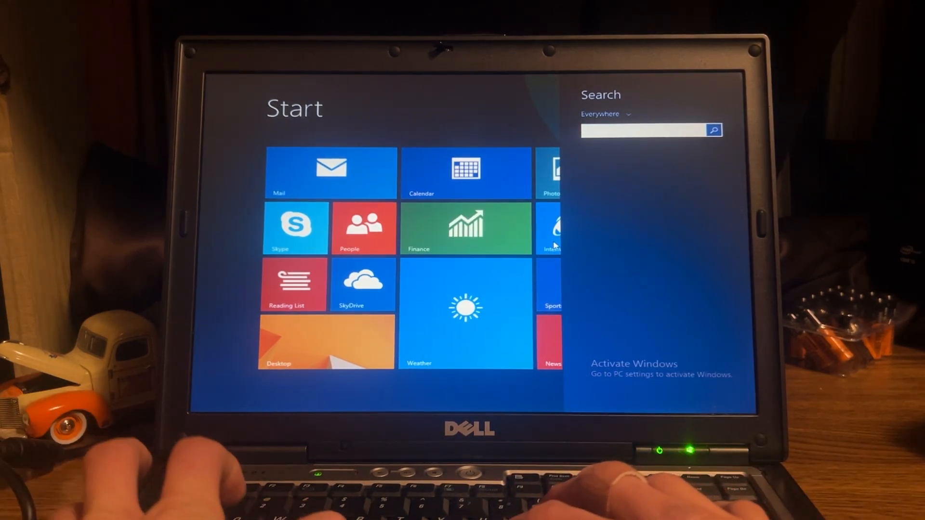
type("name")
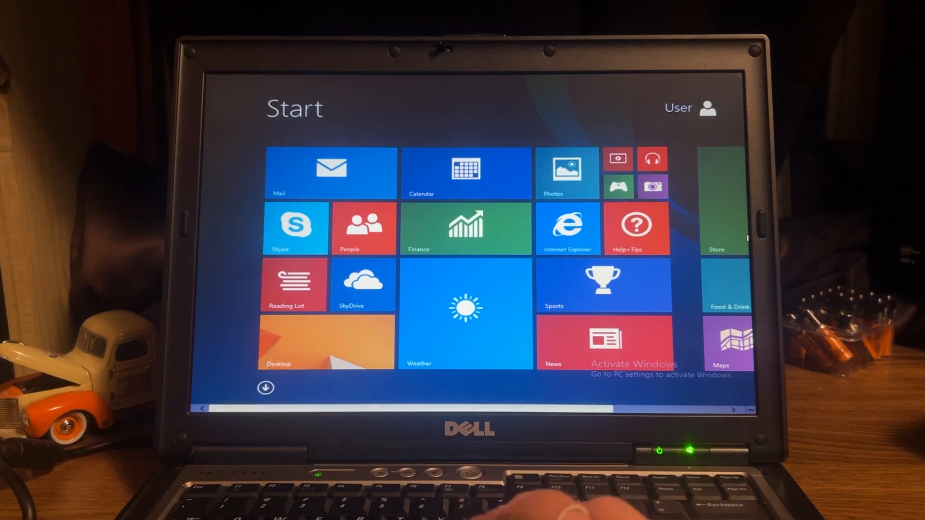
- Scroll through the Start screen tiles and switch to the desktop via the Desktop tile
scroll("right", 3)
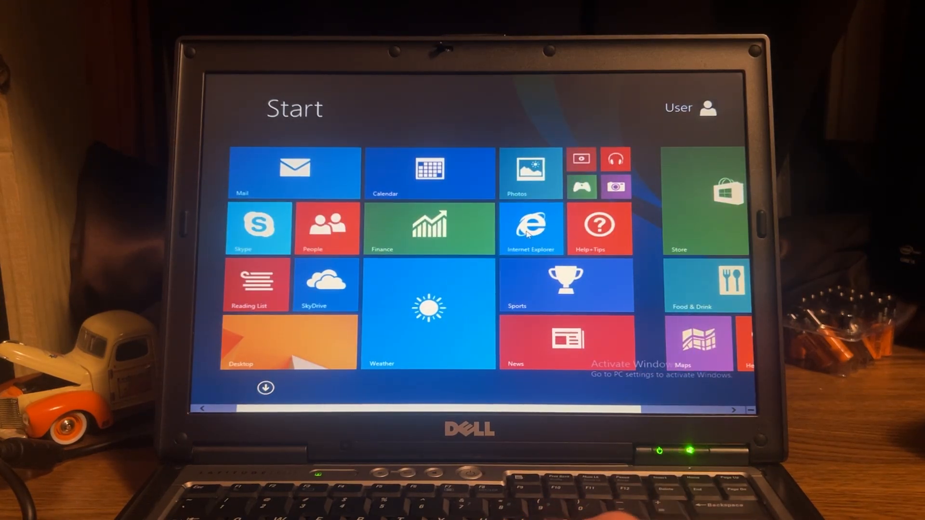
left_click(530, 227)
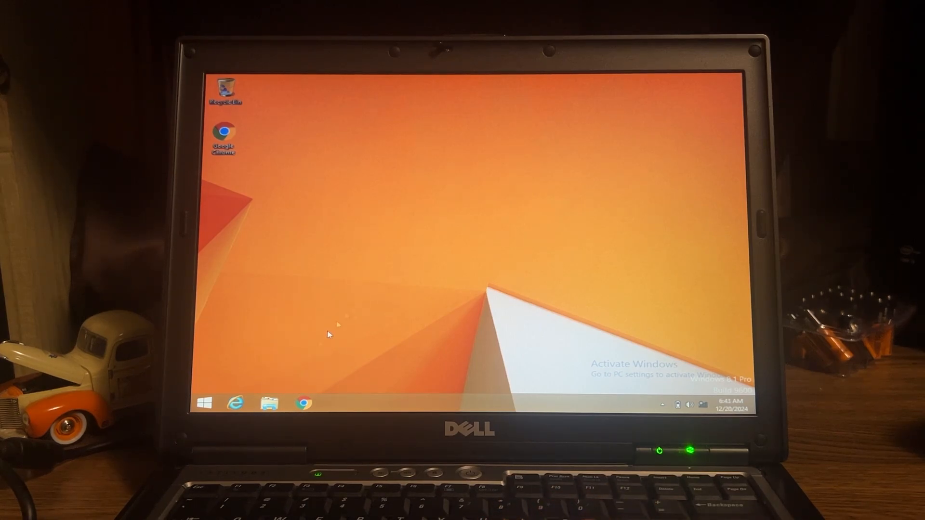
left_click(269, 404)
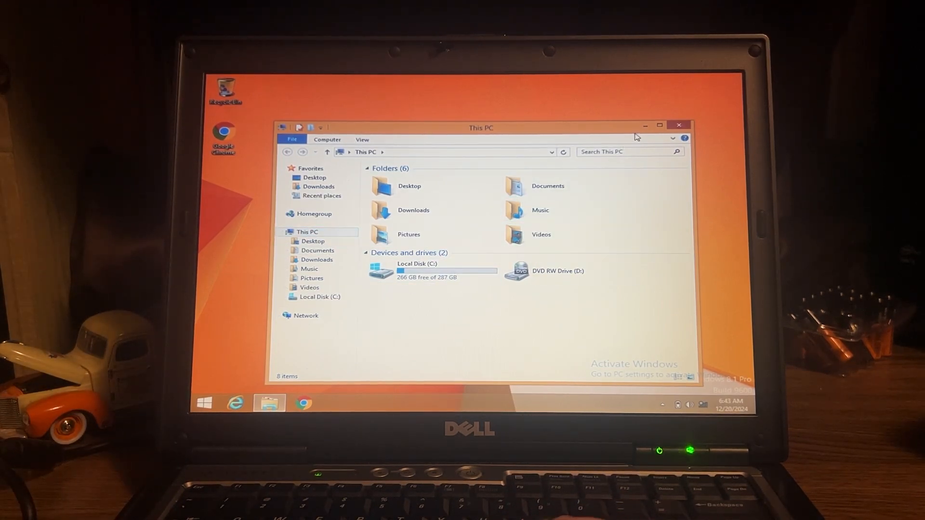
mouse_move(679, 125)
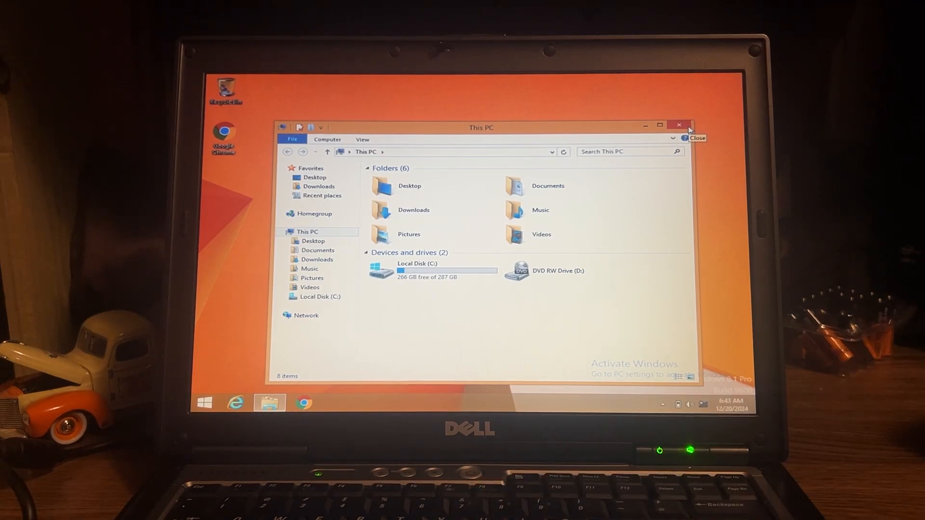
left_click(679, 125)
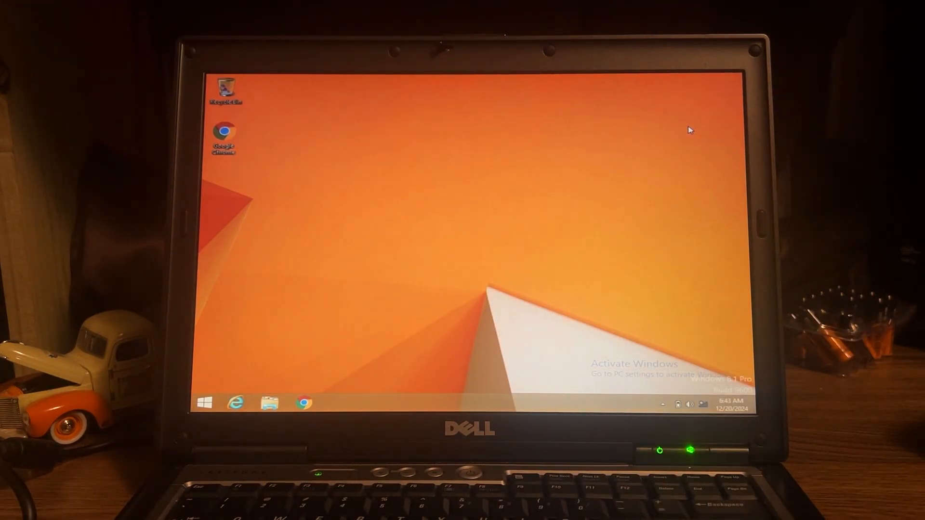